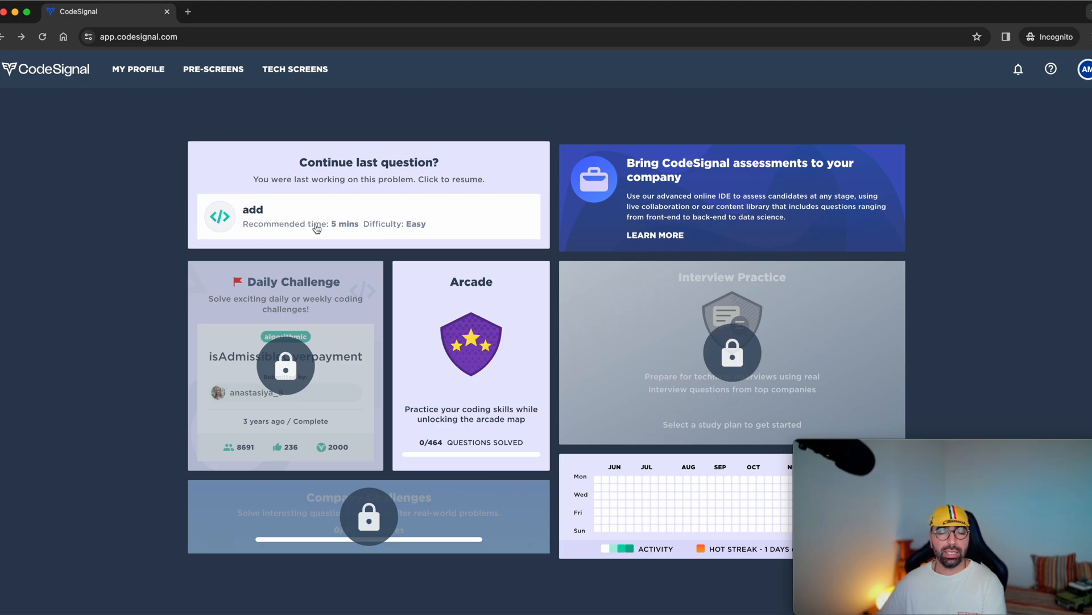
Resume the unfinished 'add' question from the Continue last question card
click(472, 348)
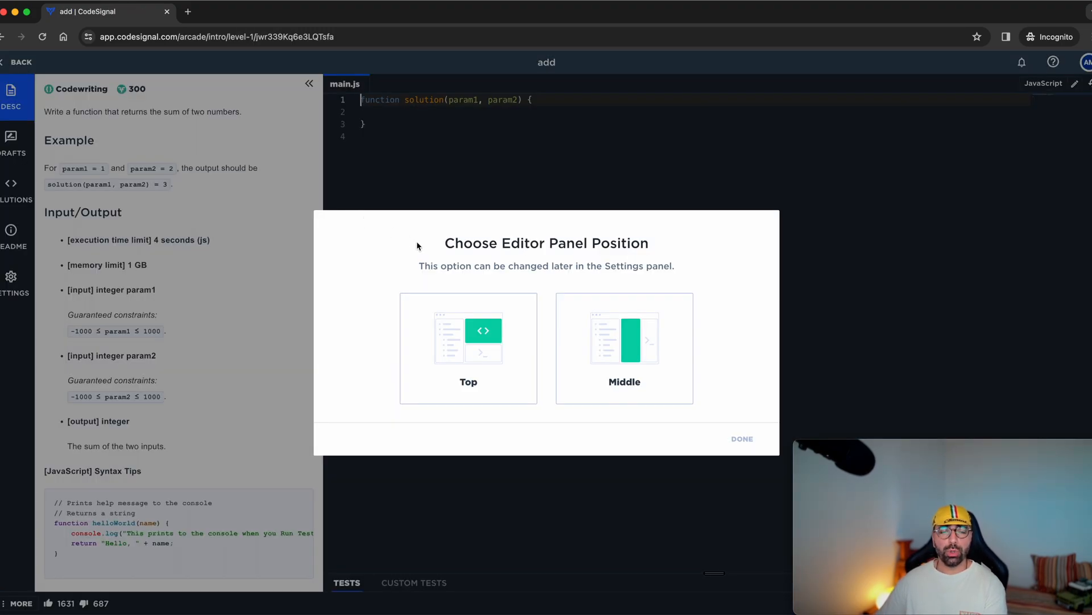
mouse_move(452, 313)
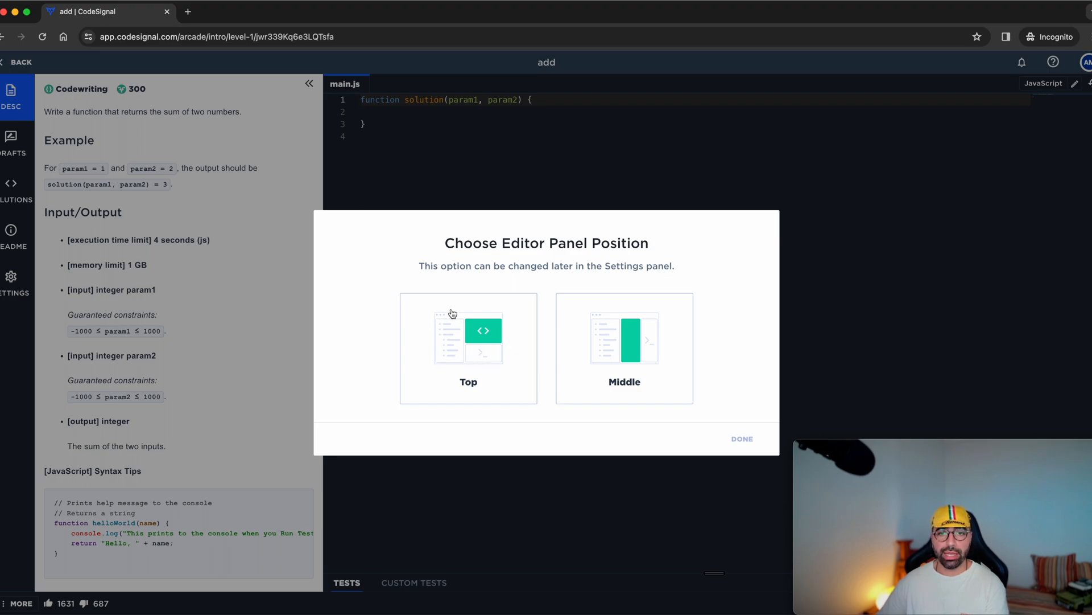
mouse_move(481, 365)
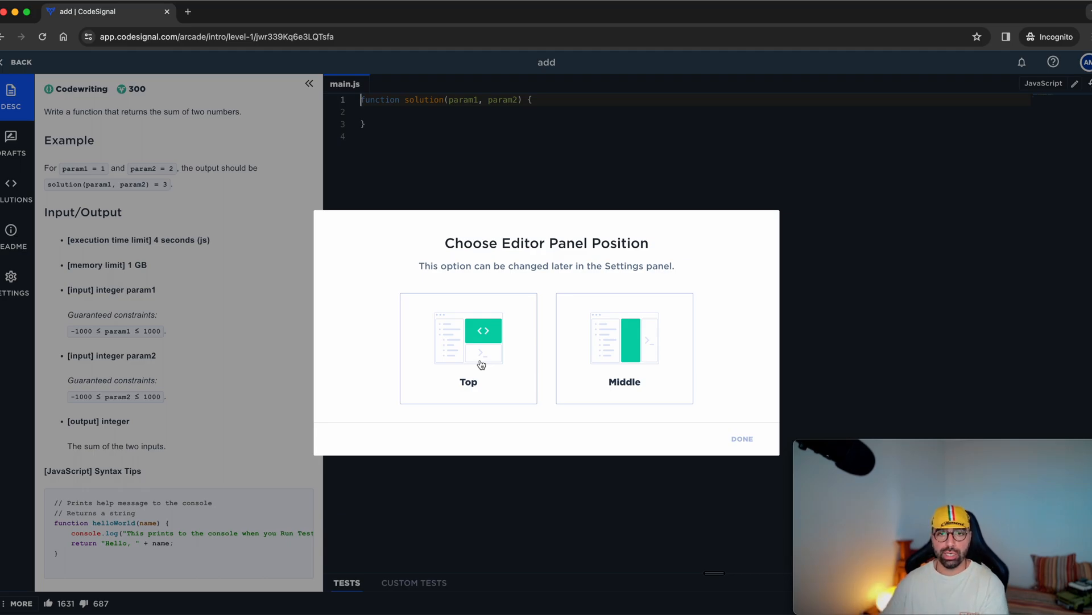
Choose the Top editor panel position and confirm the layout
click(468, 348)
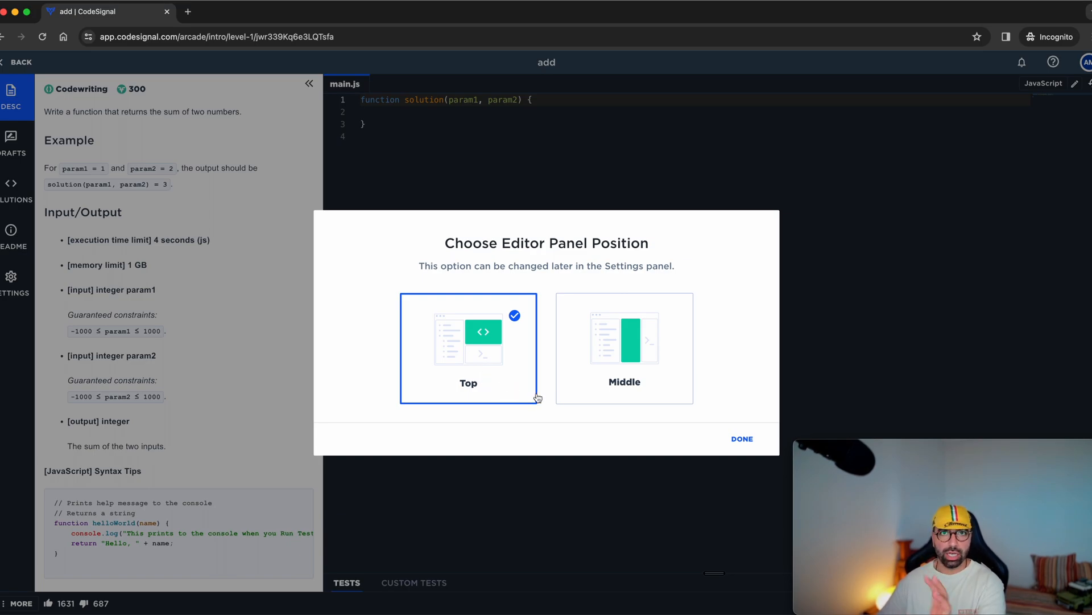
click(742, 438)
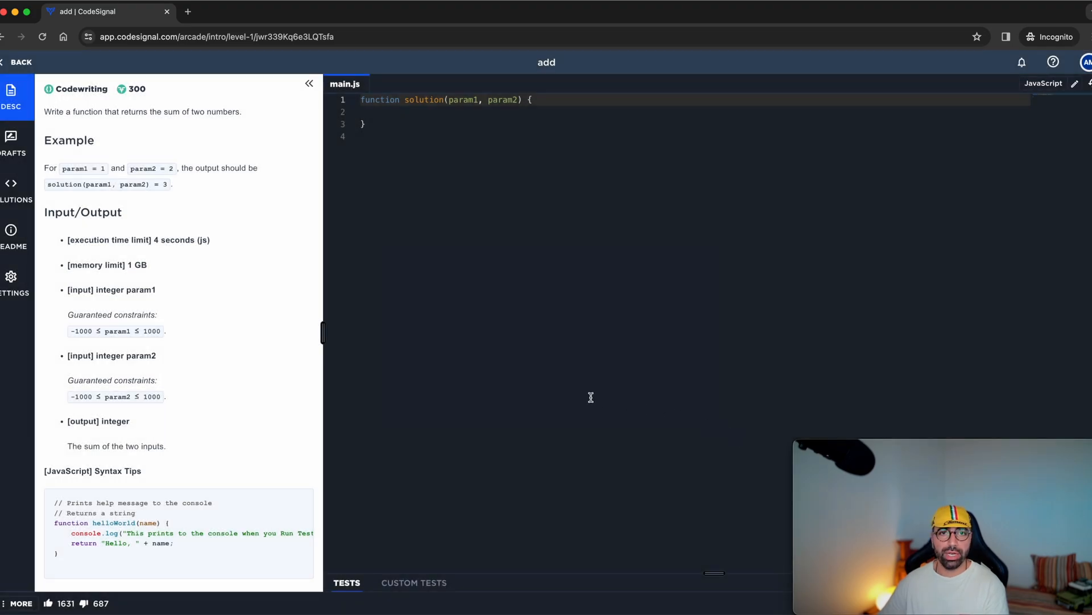
mouse_move(409, 212)
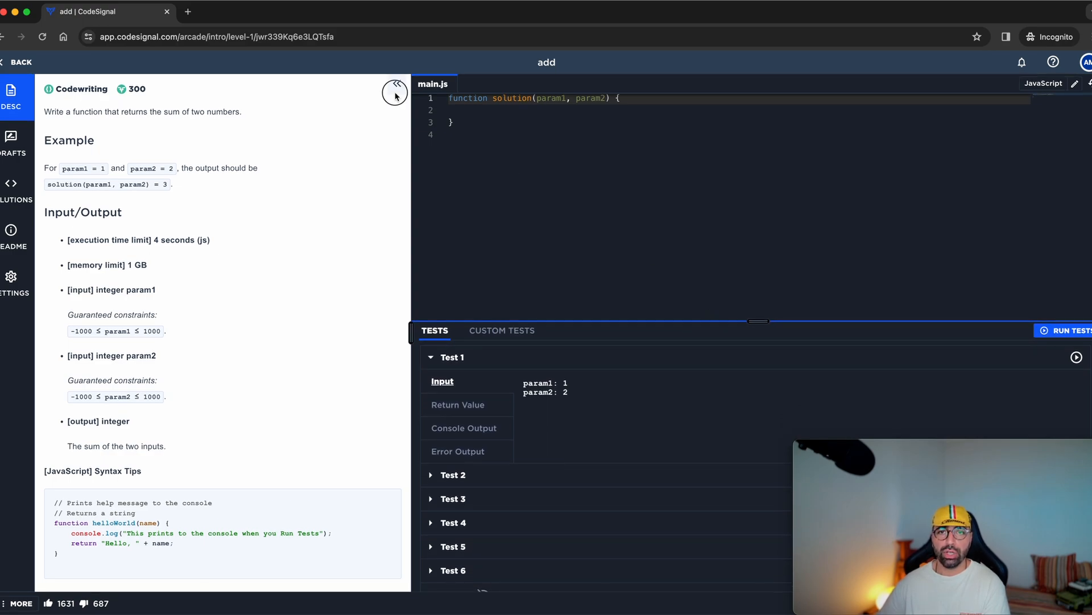
click(515, 136)
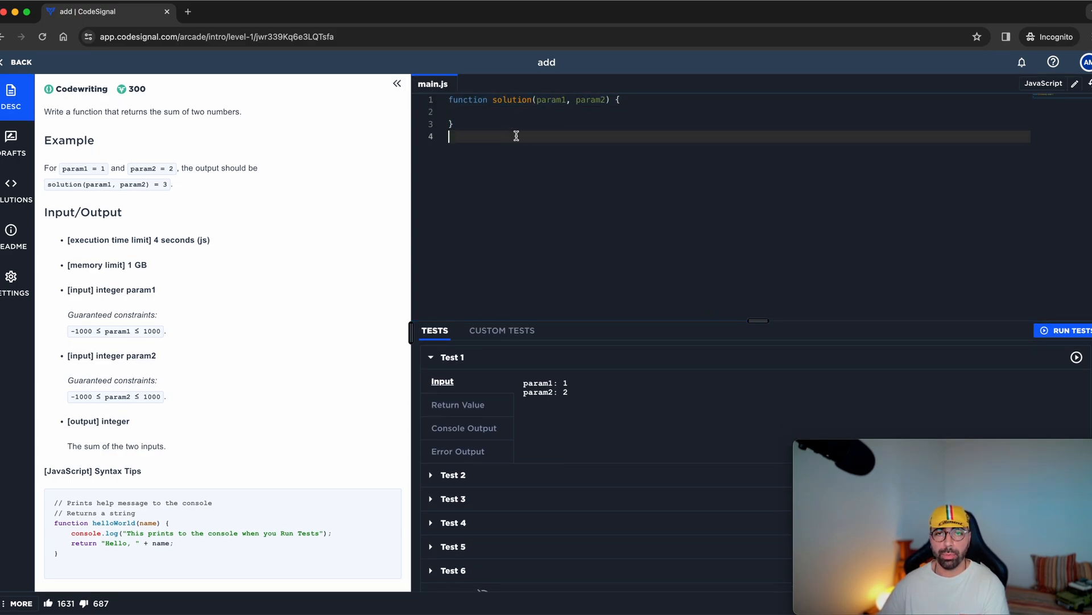
mouse_move(566, 283)
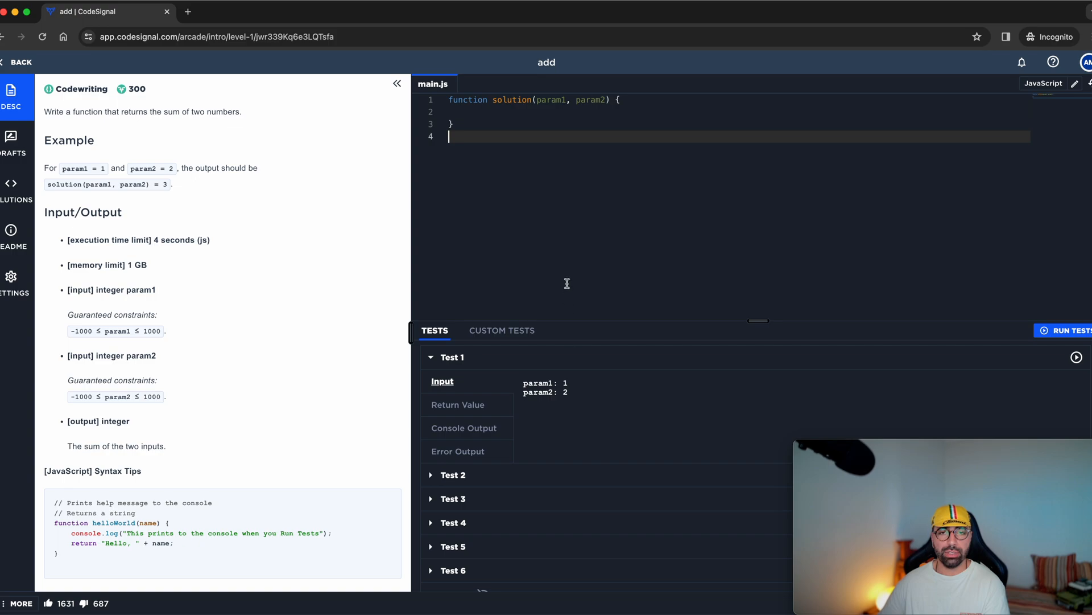
mouse_move(491, 211)
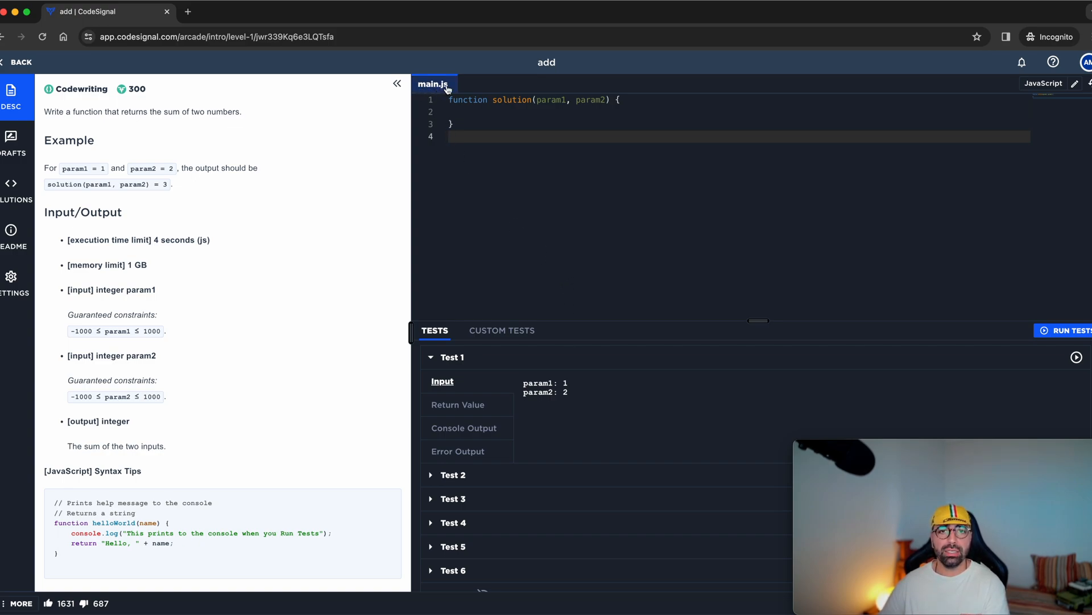
mouse_move(537, 217)
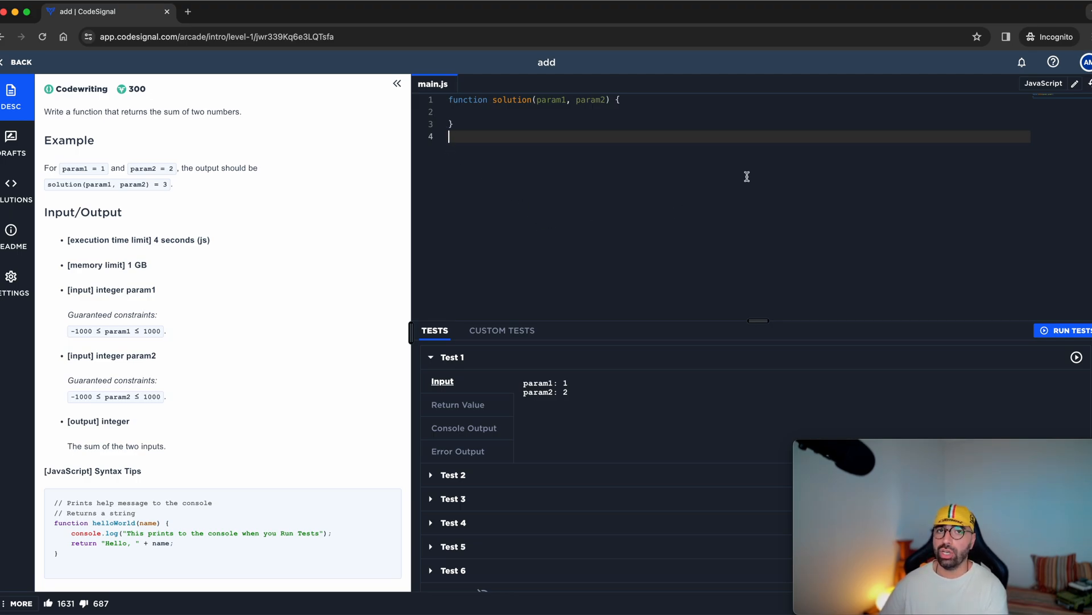
Change the solution language from JavaScript to Python 3
click(1067, 83)
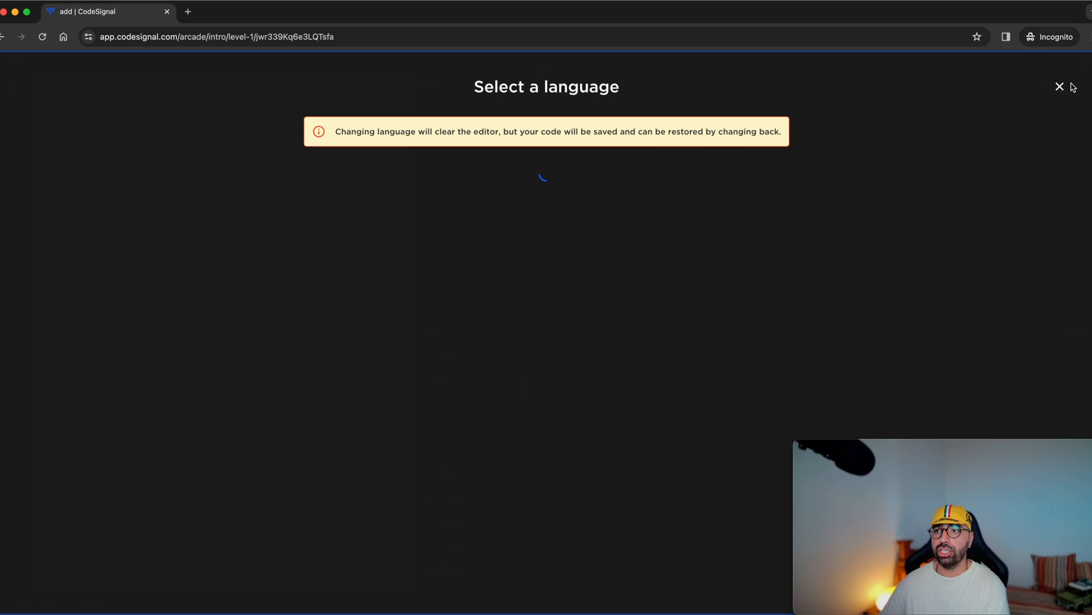
click(1059, 86)
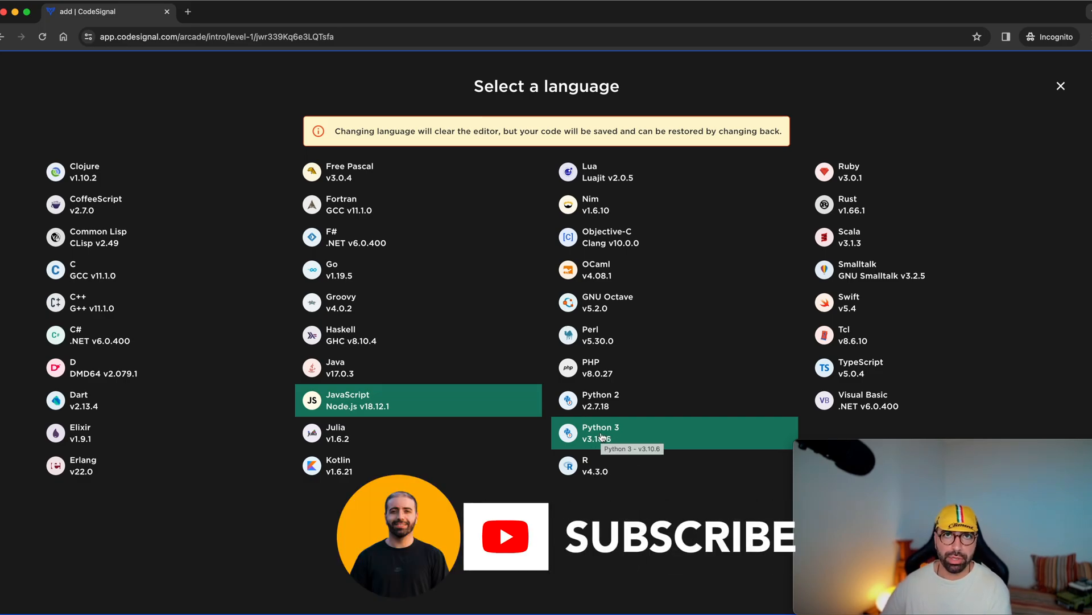
click(599, 432)
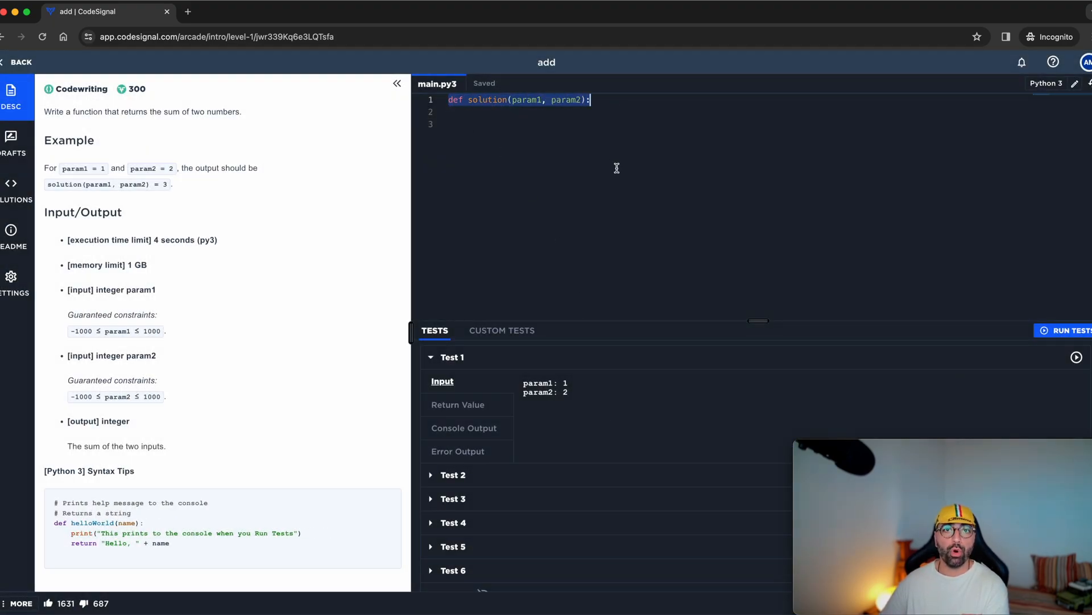
mouse_move(175, 148)
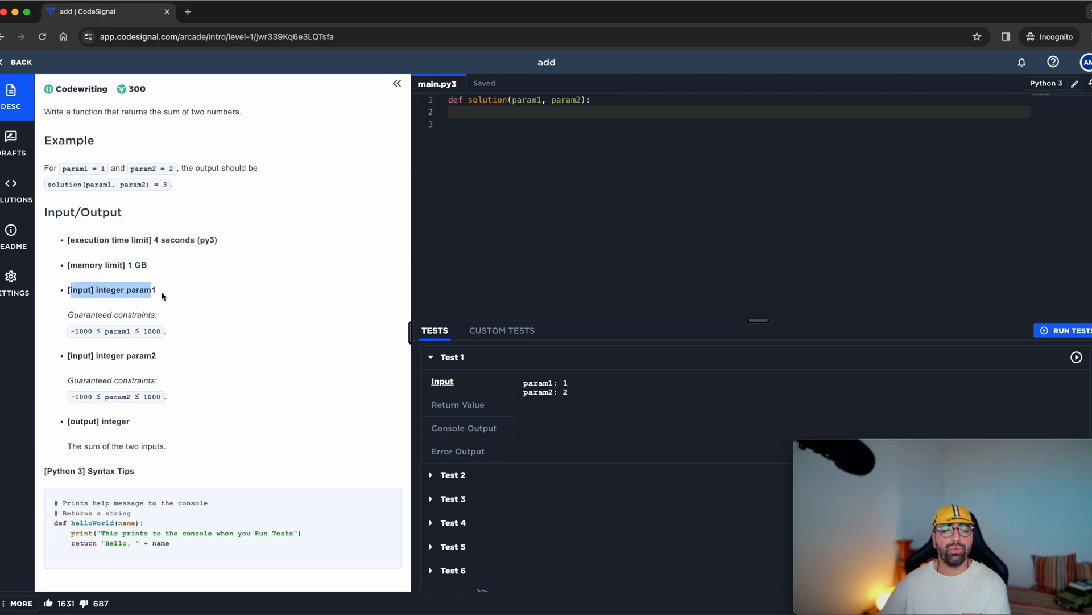
mouse_move(198, 300)
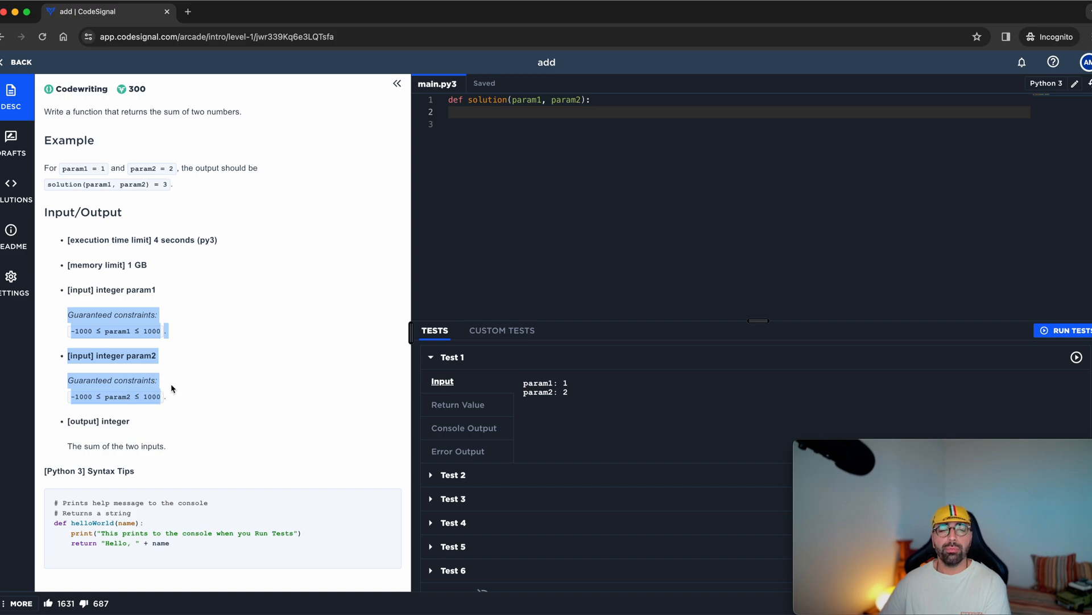
mouse_move(186, 376)
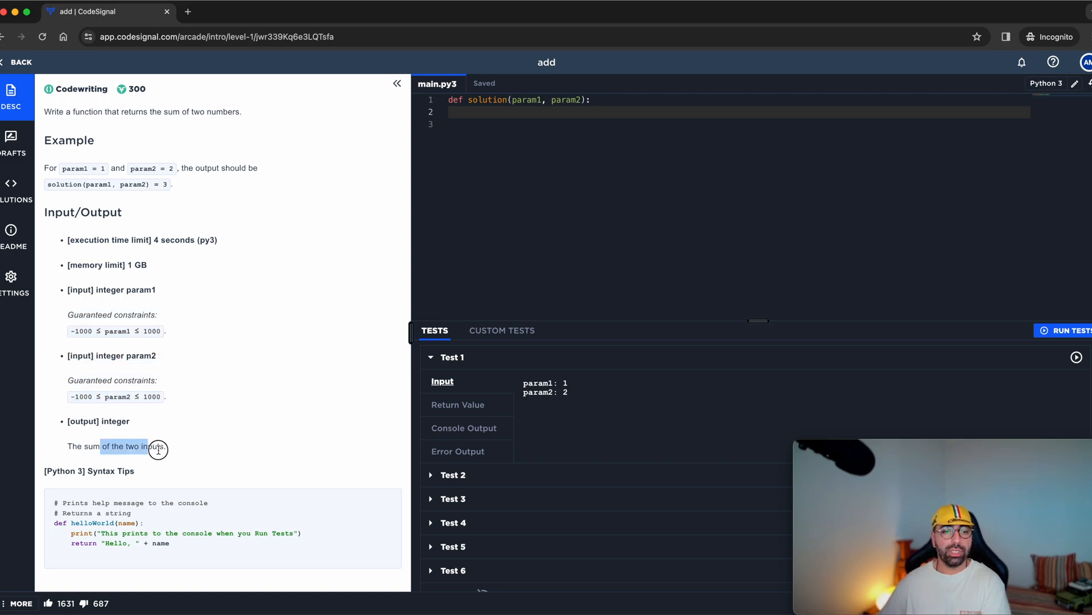
mouse_move(238, 473)
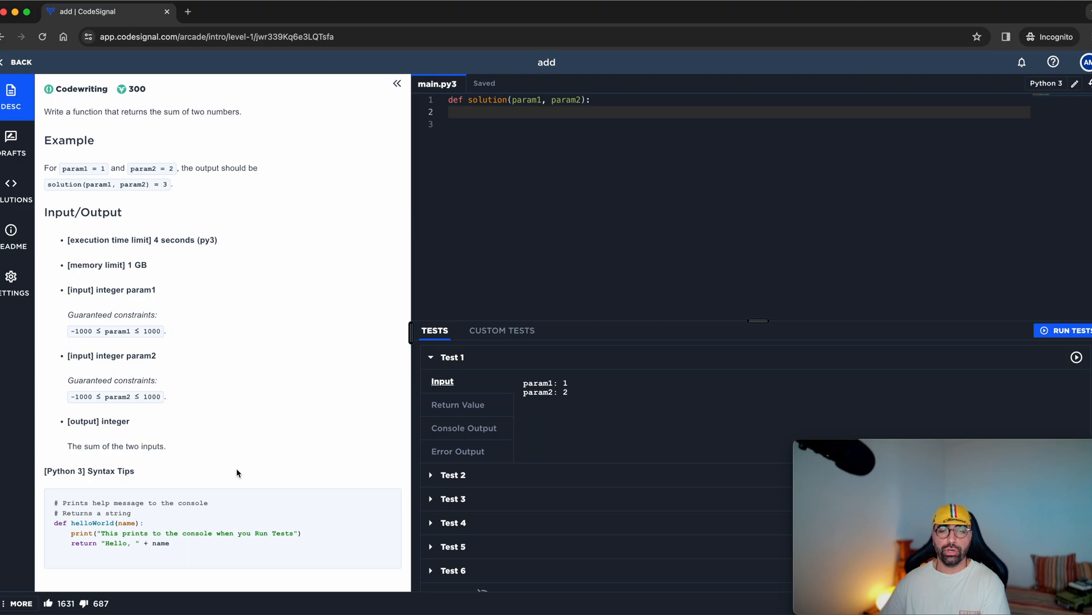
click(593, 112)
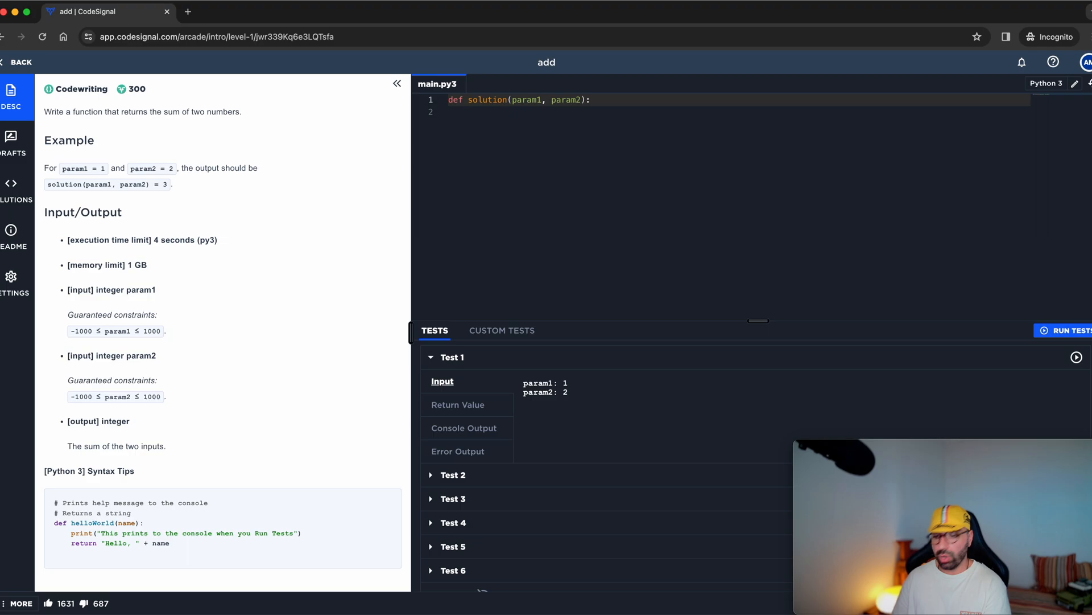
Write 'return param1 + param2', run the six tests, and submit the solution
text(return param1 + param)
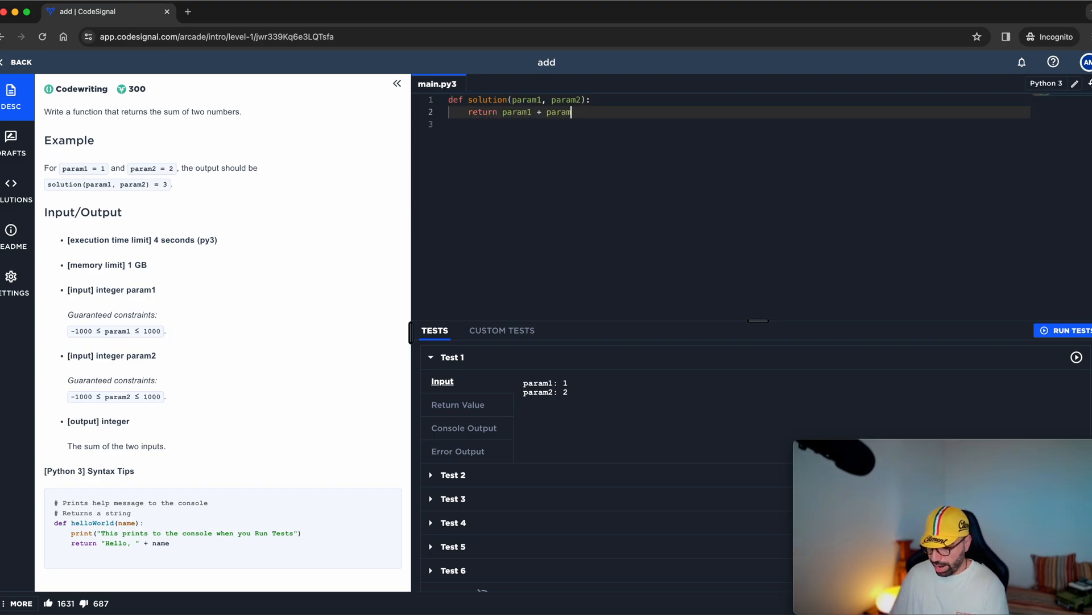
text(2)
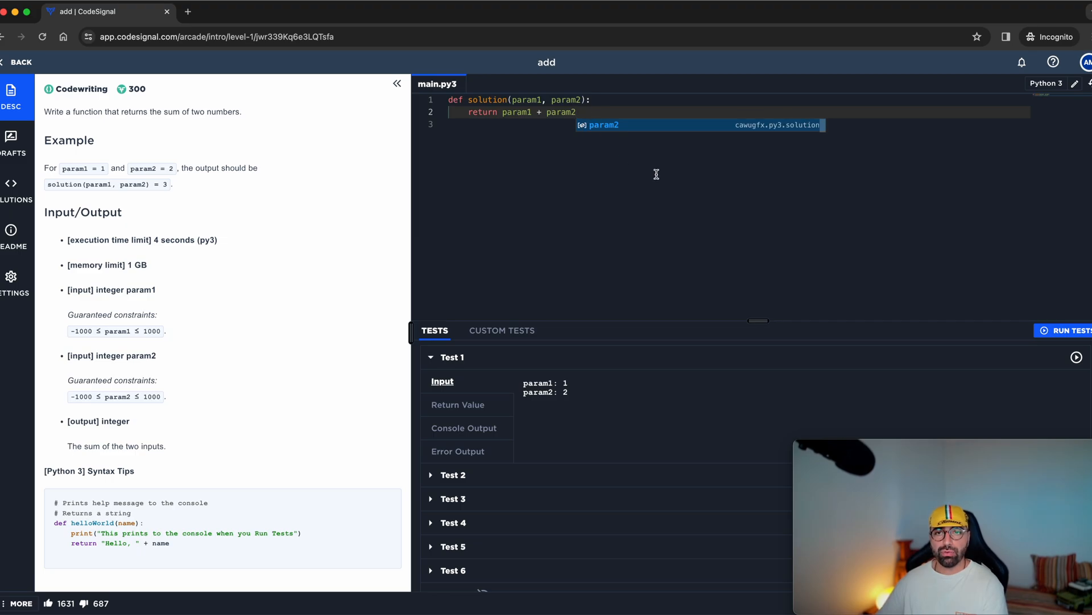
click(1065, 330)
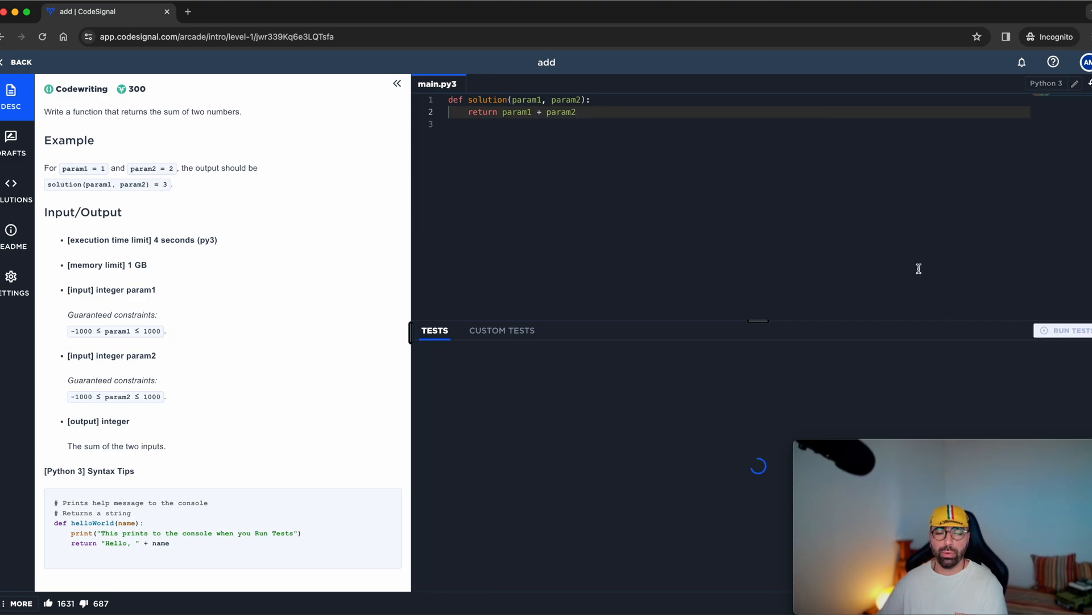
click(1071, 329)
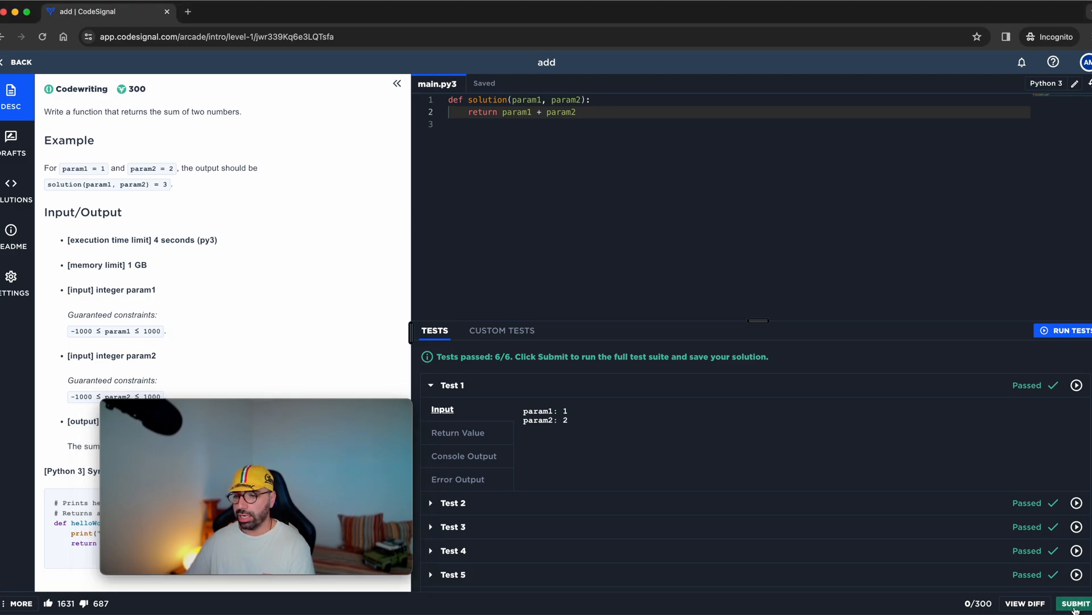
click(1076, 603)
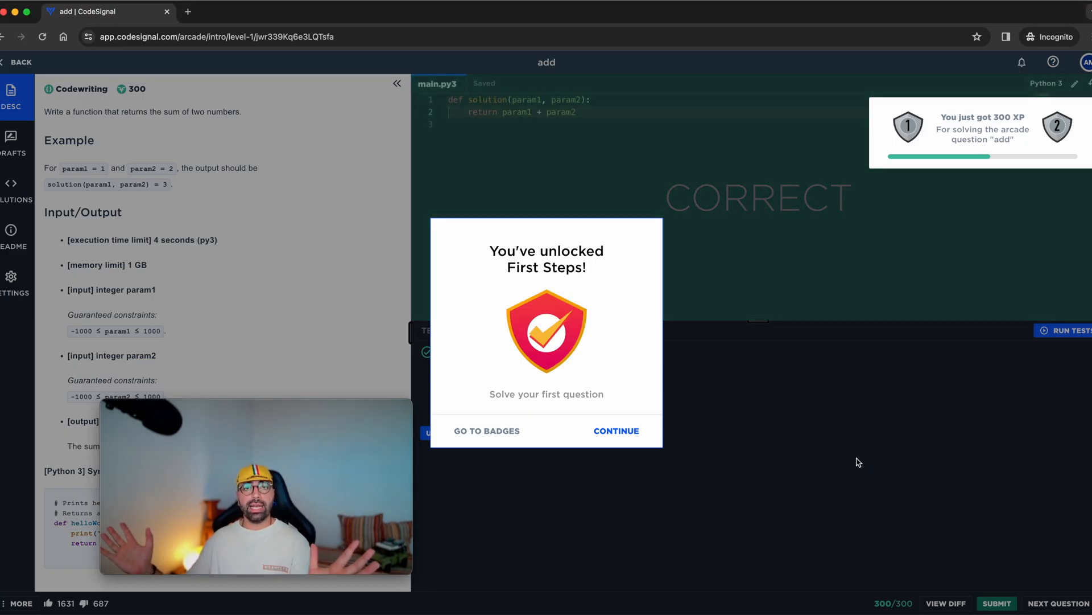